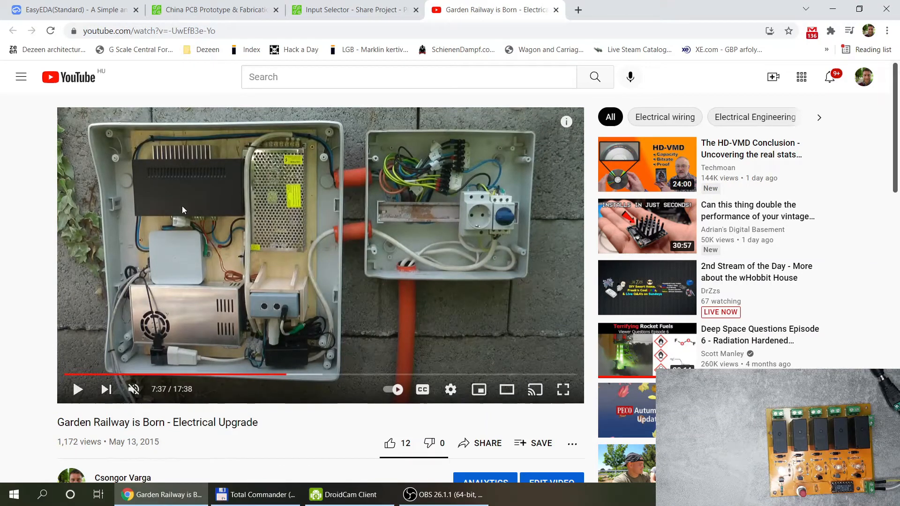
{"action": "mouse_move", "coordinate": [277, 307]}
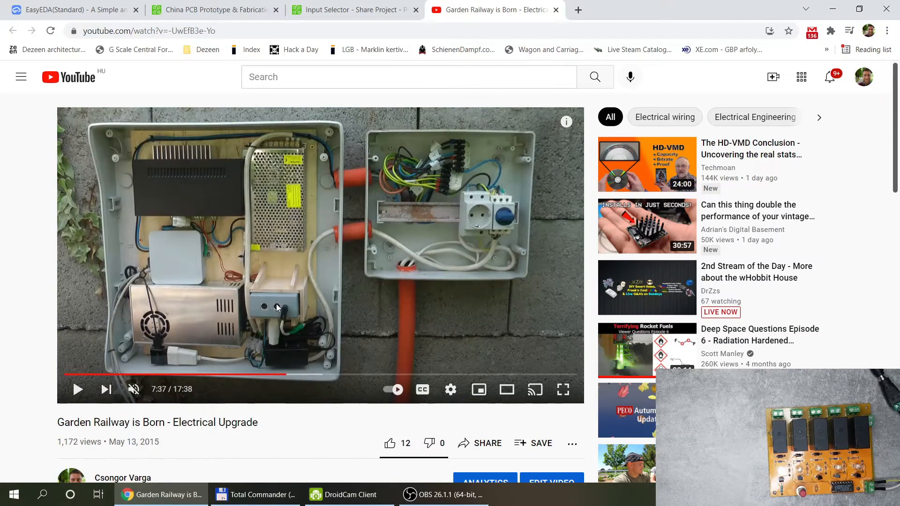
{"action": "mouse_move", "coordinate": [212, 241]}
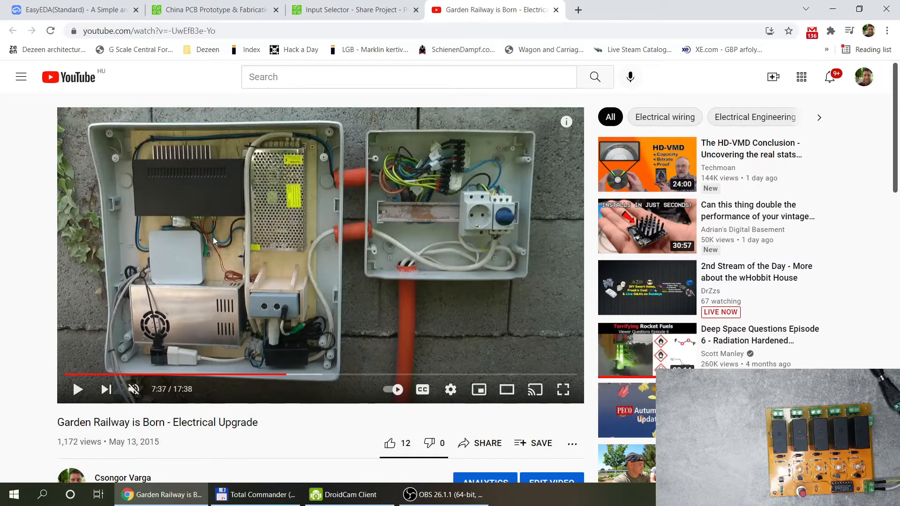
{"action": "mouse_move", "coordinate": [186, 185]}
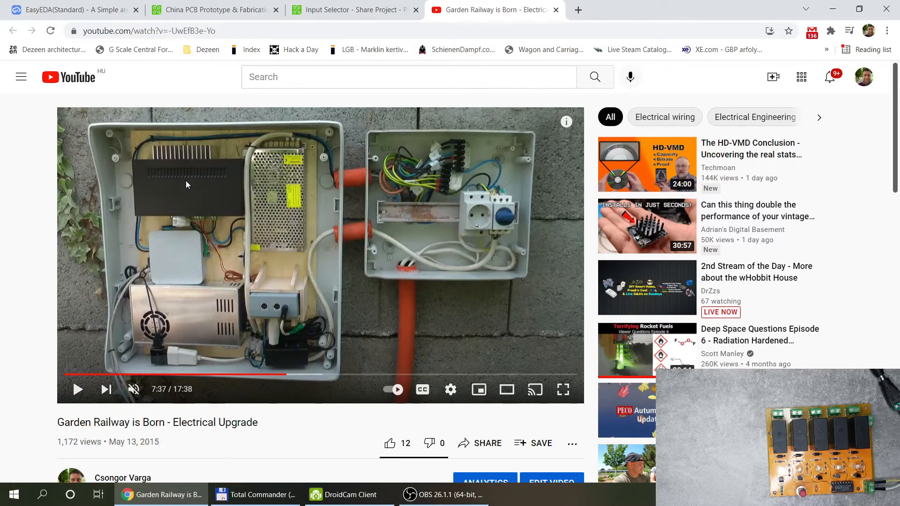
{"action": "mouse_move", "coordinate": [192, 284]}
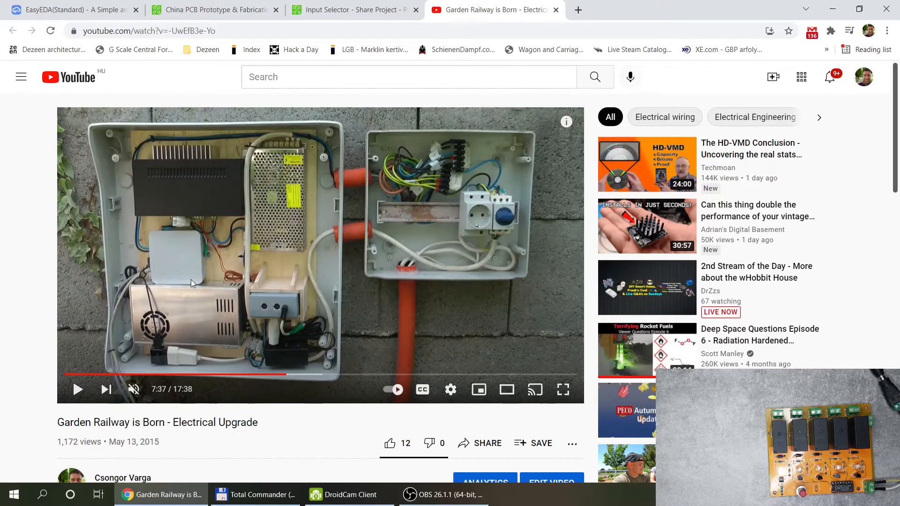
{"action": "mouse_move", "coordinate": [163, 247]}
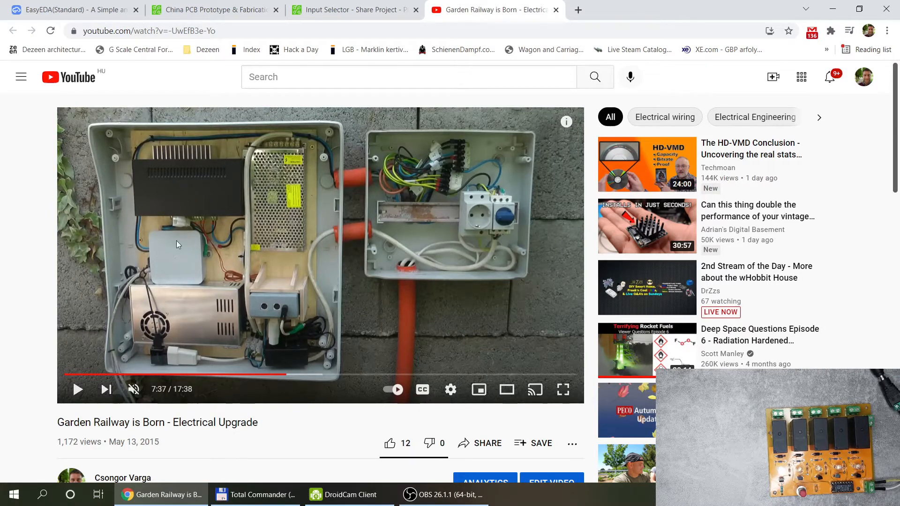
{"action": "mouse_move", "coordinate": [193, 256]}
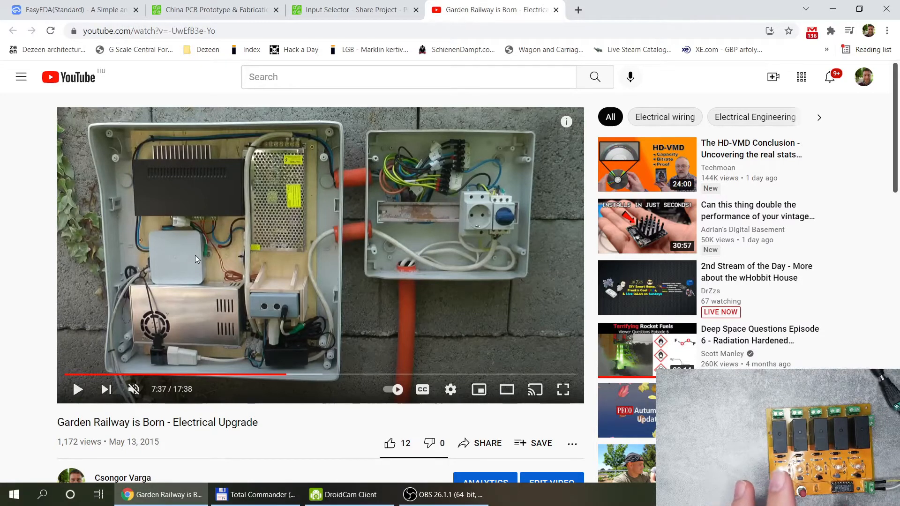
{"action": "mouse_move", "coordinate": [175, 270]}
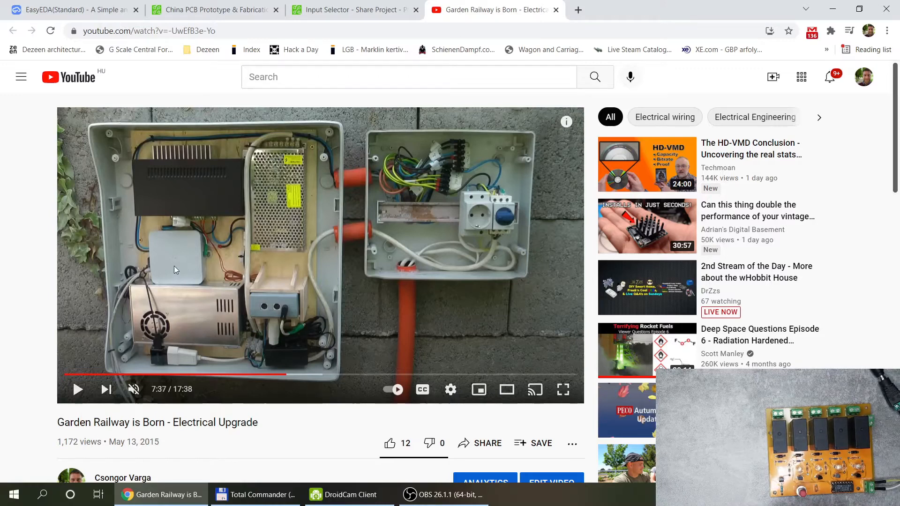
{"action": "mouse_move", "coordinate": [154, 204]}
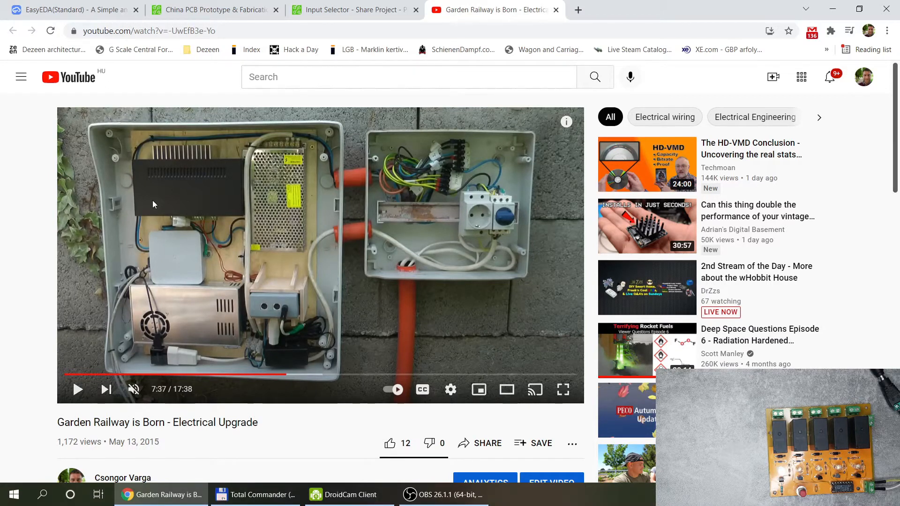
{"action": "mouse_move", "coordinate": [151, 271]}
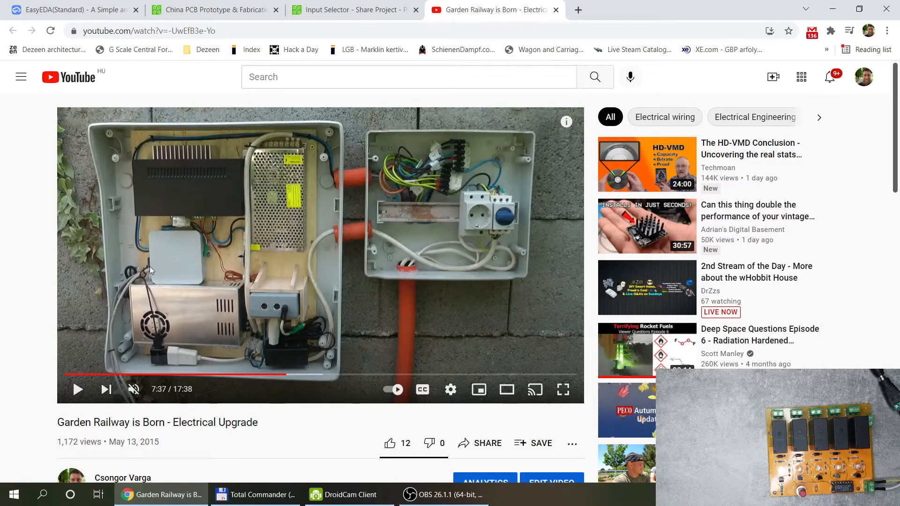
{"action": "mouse_move", "coordinate": [174, 308]}
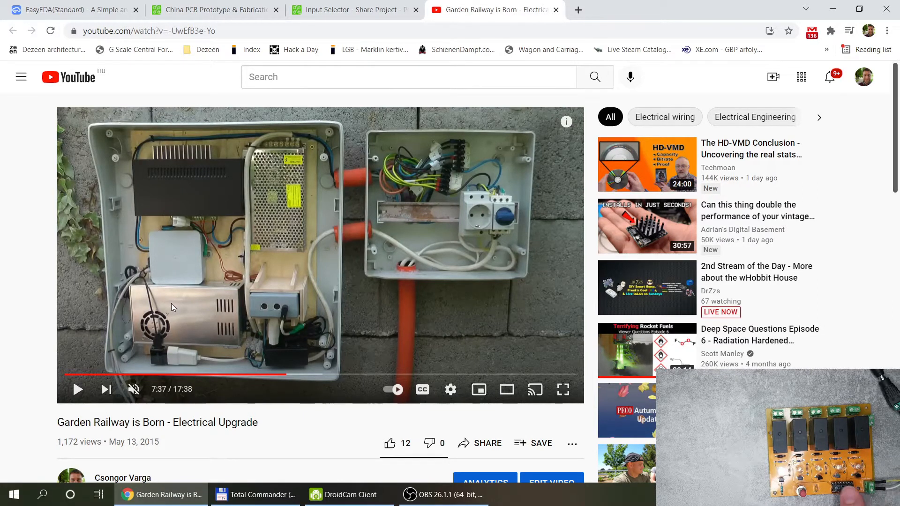
{"action": "mouse_move", "coordinate": [128, 338]}
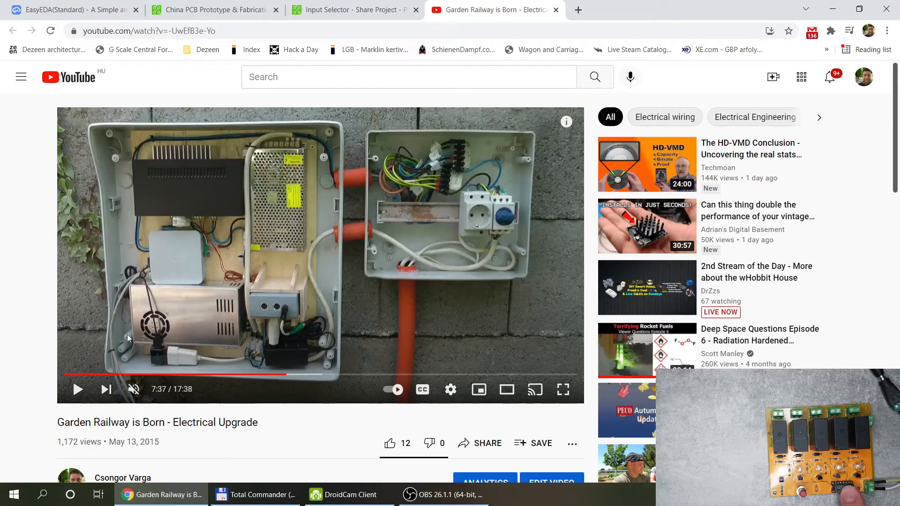
{"action": "mouse_move", "coordinate": [133, 310]}
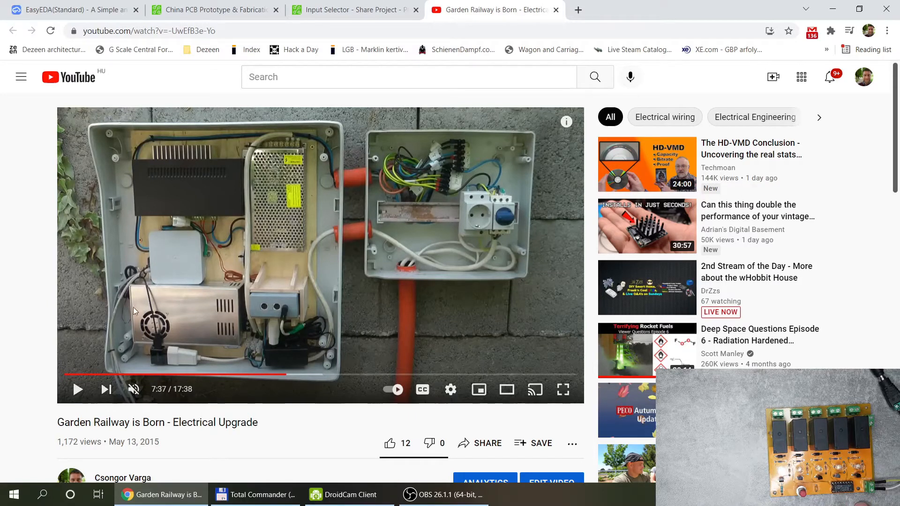
{"action": "mouse_move", "coordinate": [193, 323]}
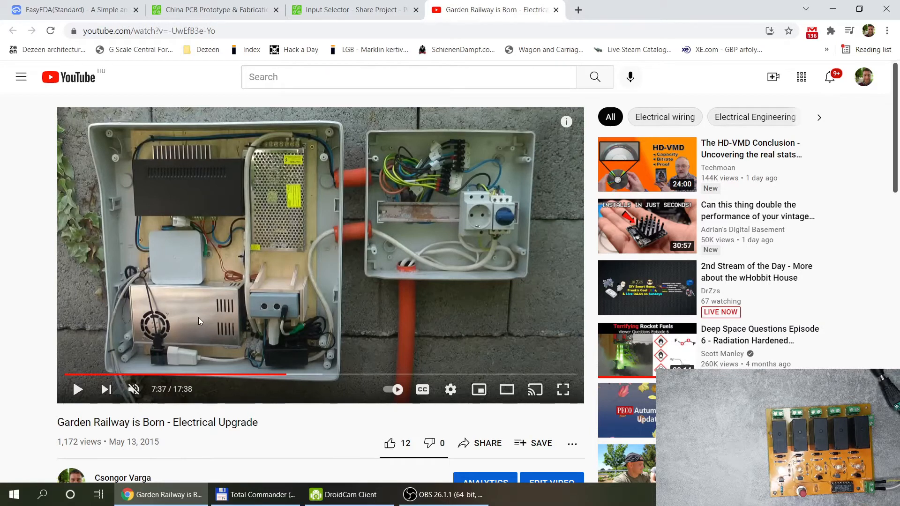
{"action": "mouse_move", "coordinate": [153, 344]}
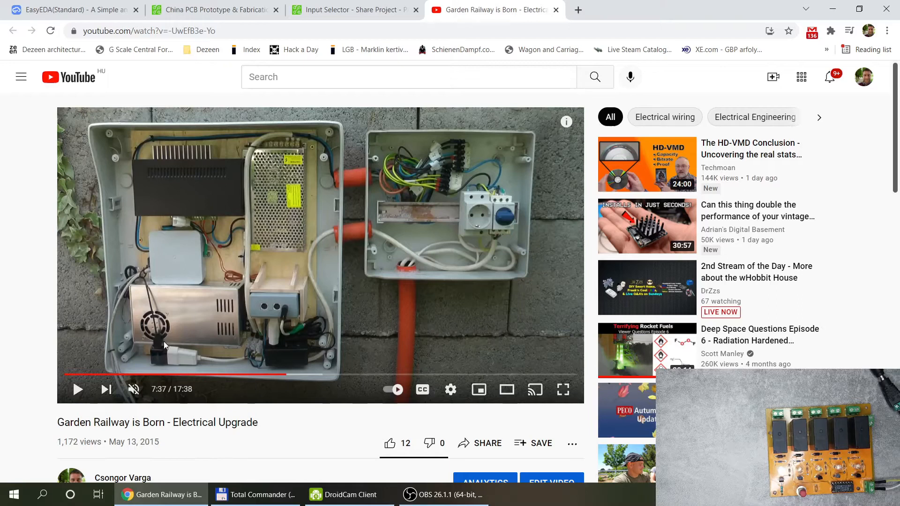
{"action": "mouse_move", "coordinate": [156, 340]}
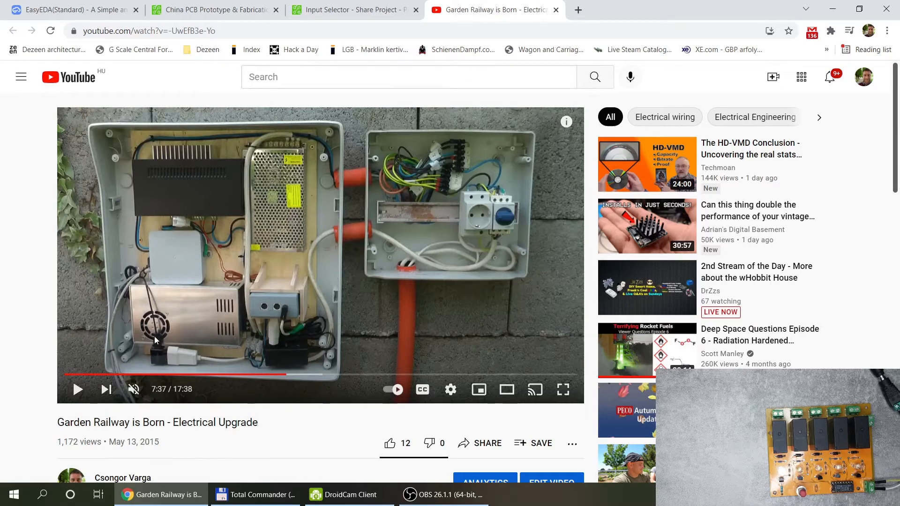
{"action": "mouse_move", "coordinate": [179, 275]}
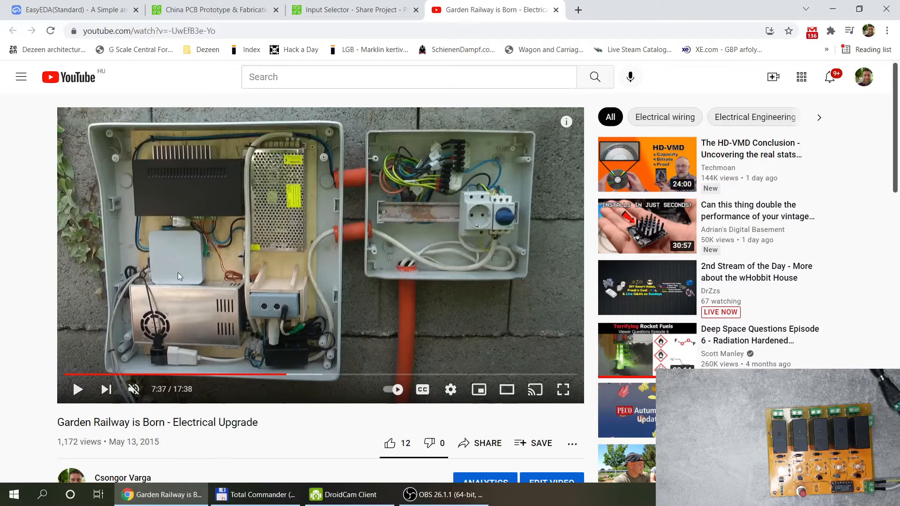
{"action": "mouse_move", "coordinate": [178, 350]}
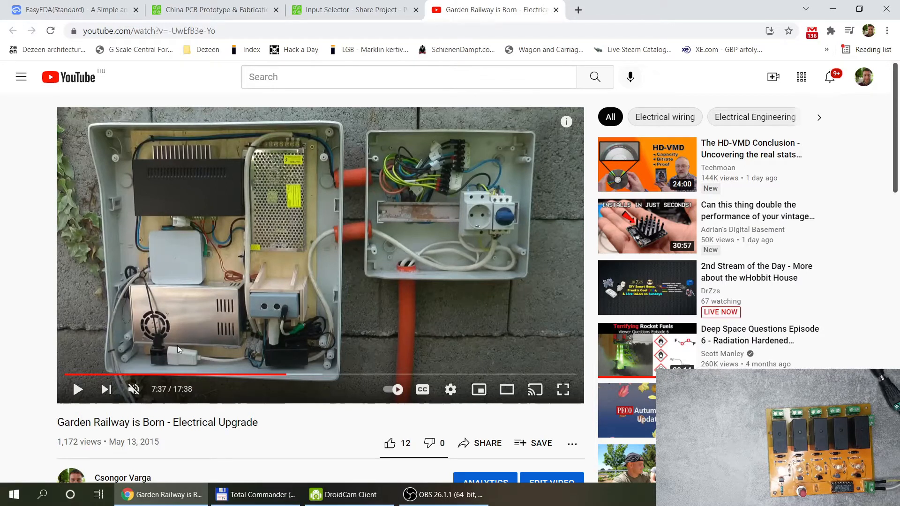
{"action": "mouse_move", "coordinate": [192, 310]}
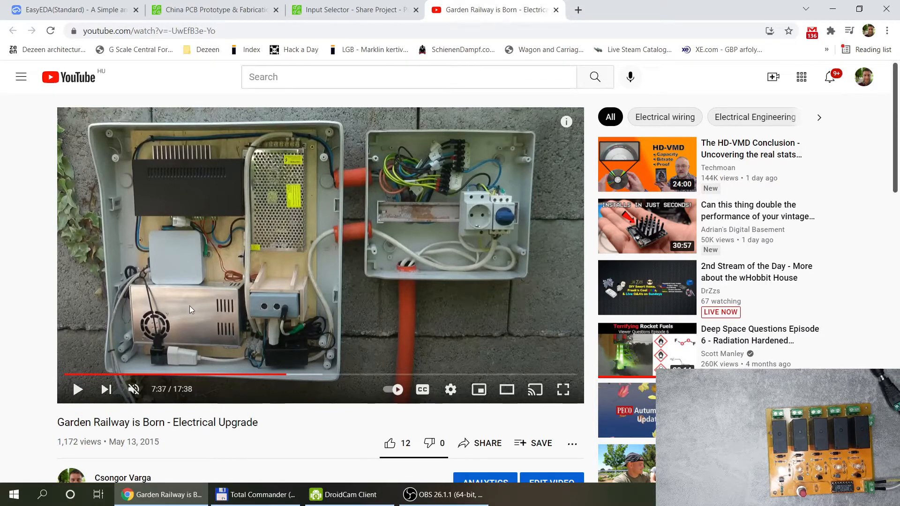
{"action": "mouse_move", "coordinate": [248, 350]}
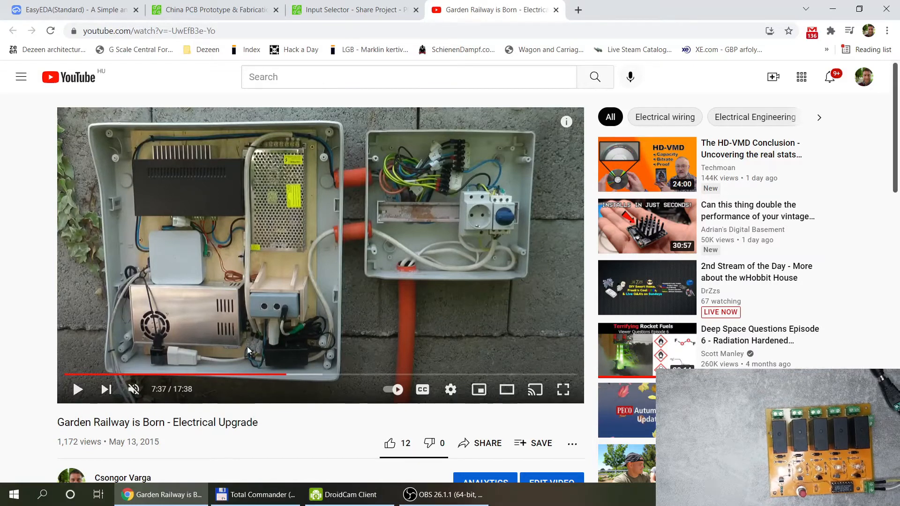
{"action": "mouse_move", "coordinate": [242, 339]}
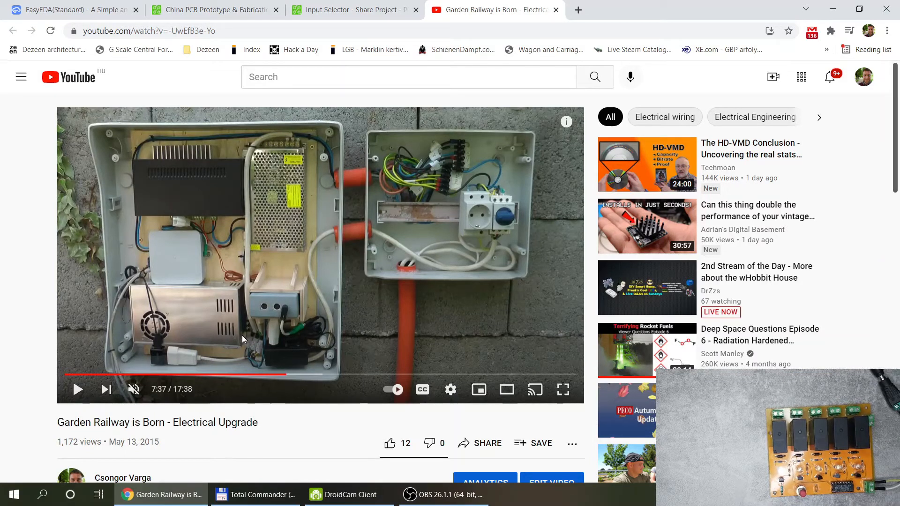
{"action": "mouse_move", "coordinate": [298, 357]}
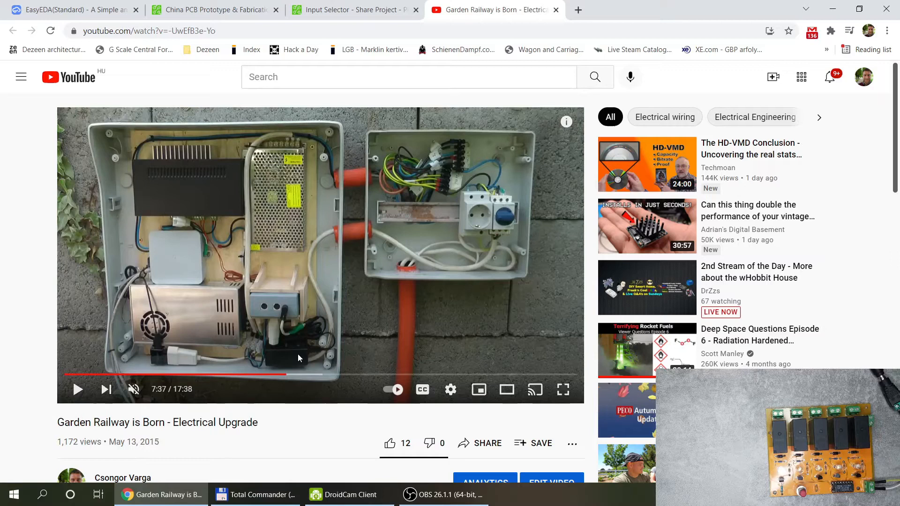
{"action": "mouse_move", "coordinate": [277, 360]}
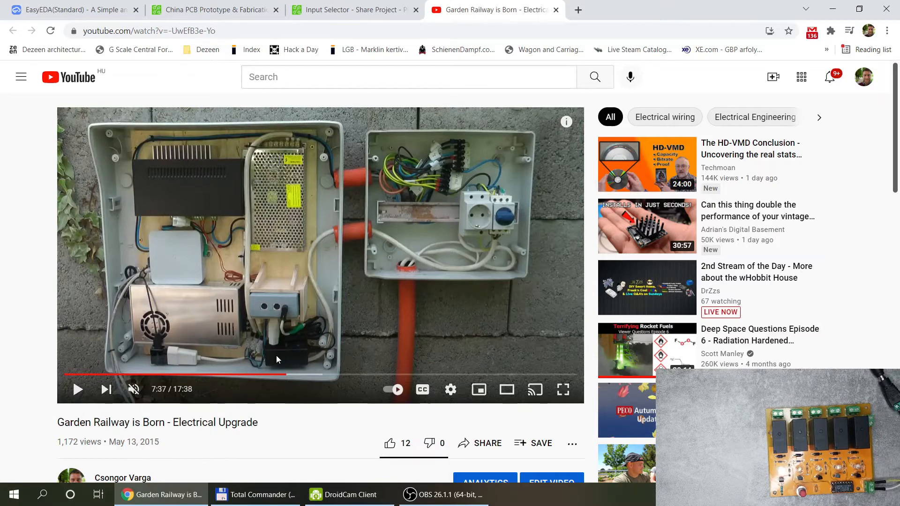
{"action": "mouse_move", "coordinate": [281, 358]}
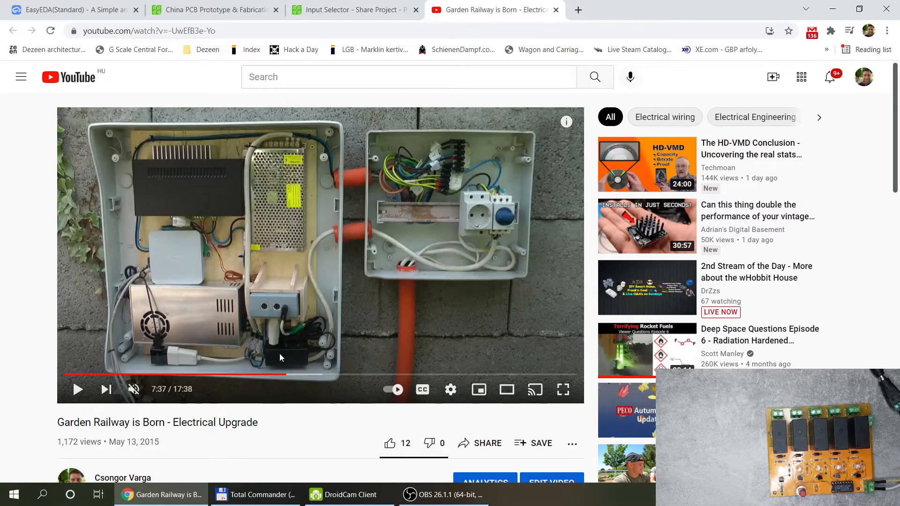
{"action": "mouse_move", "coordinate": [264, 314]}
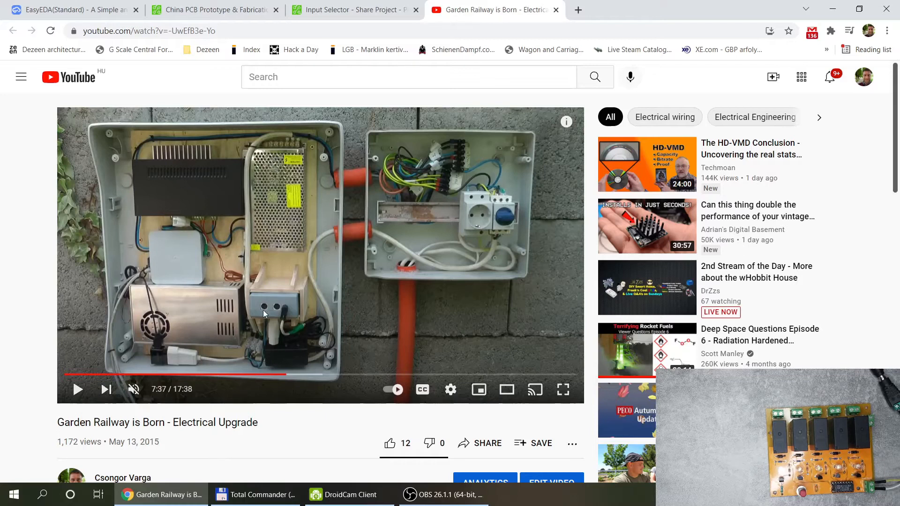
{"action": "mouse_move", "coordinate": [287, 317]}
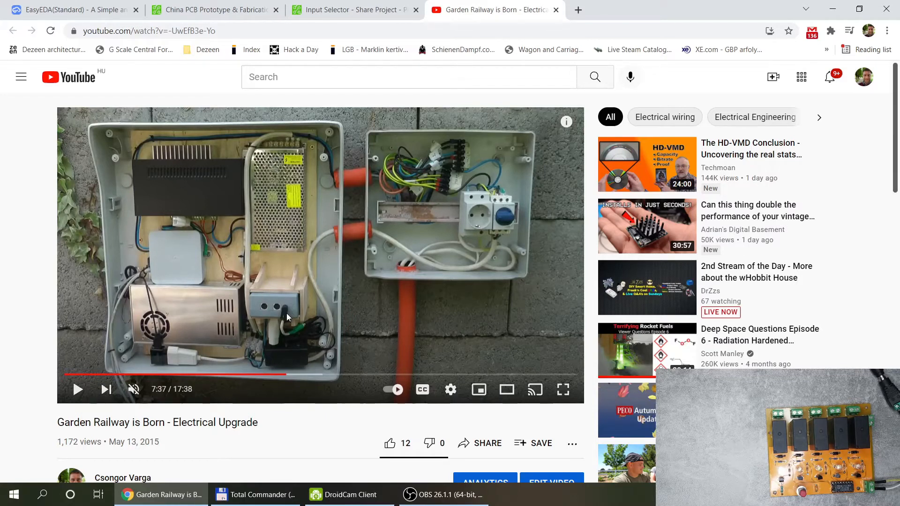
{"action": "mouse_move", "coordinate": [169, 261]}
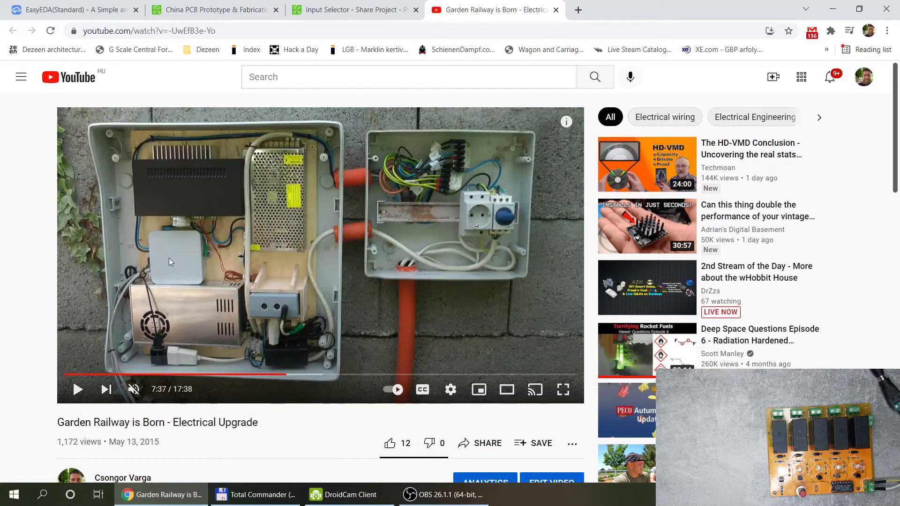
{"action": "mouse_move", "coordinate": [212, 248]}
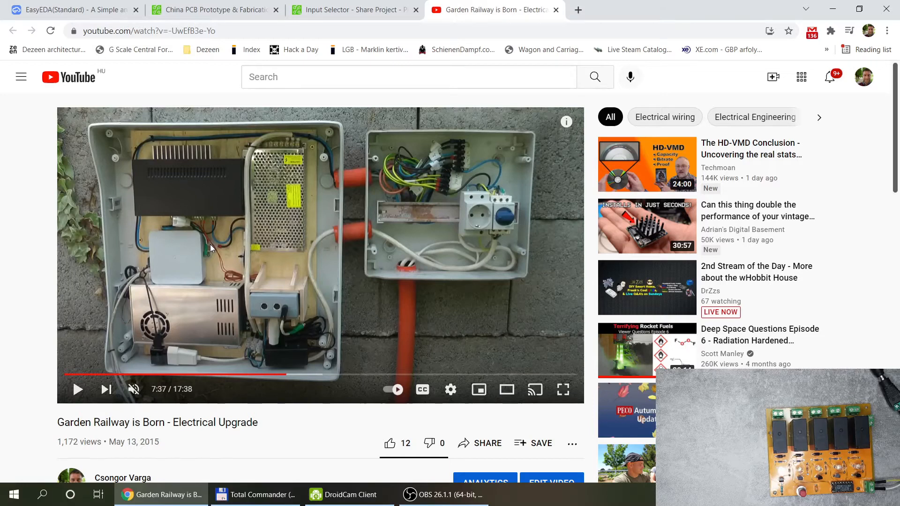
{"action": "mouse_move", "coordinate": [202, 273]}
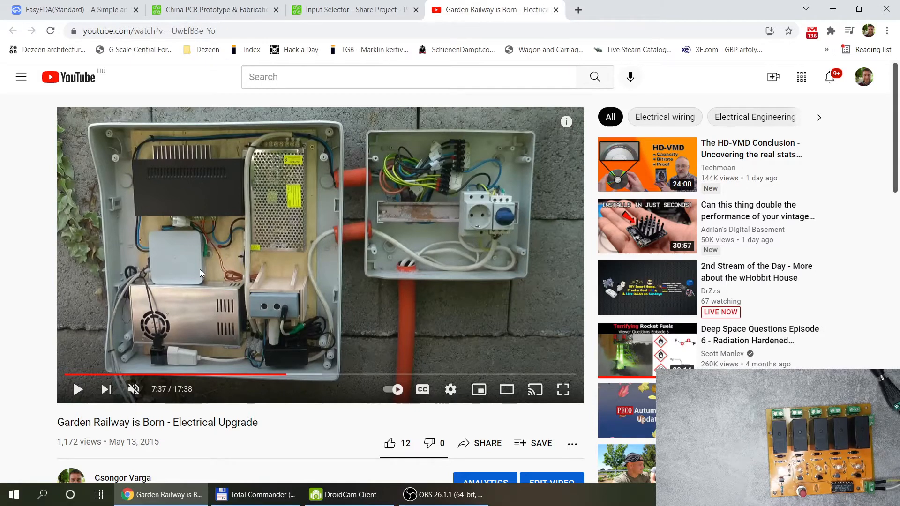
Switch from the paused garden railway video to the PCBWay prototyping homepage.
{"action": "left_click", "coordinate": [212, 10]}
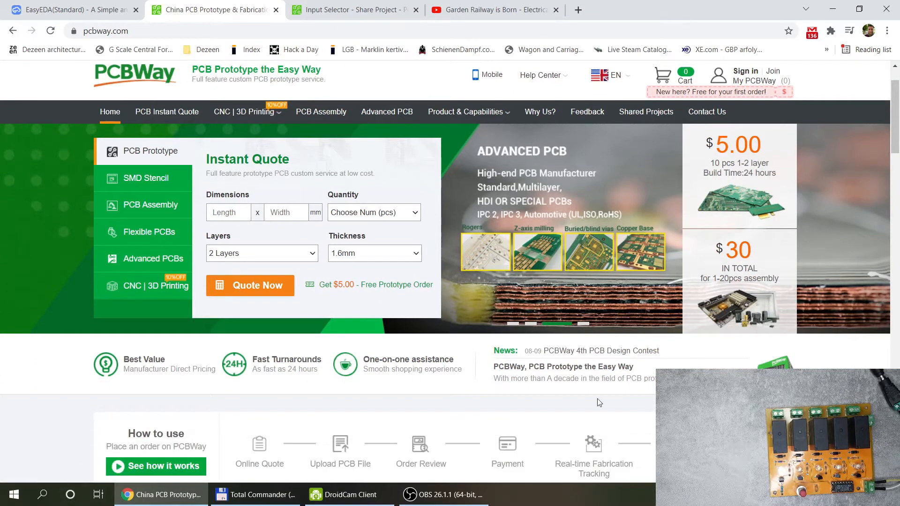
{"action": "scroll", "scroll_direction": "down", "scroll_amount": 3}
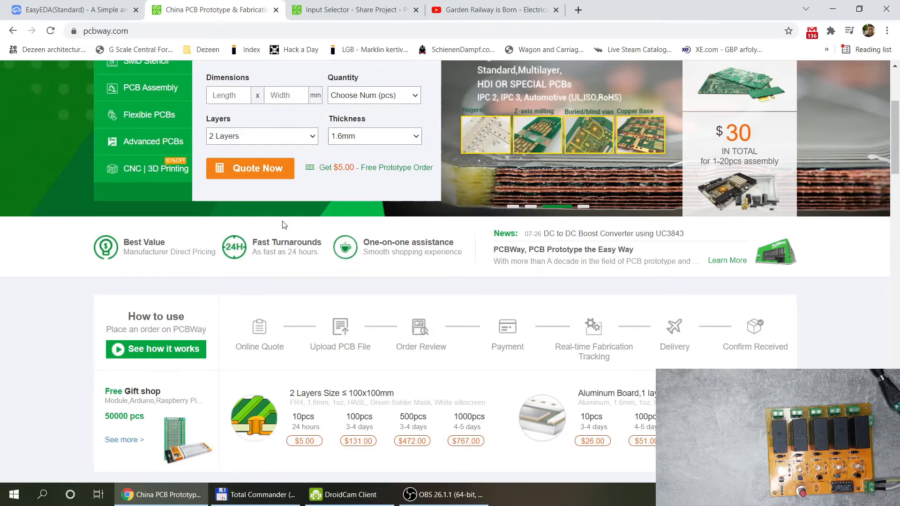
{"action": "scroll", "scroll_direction": "down", "scroll_amount": 3}
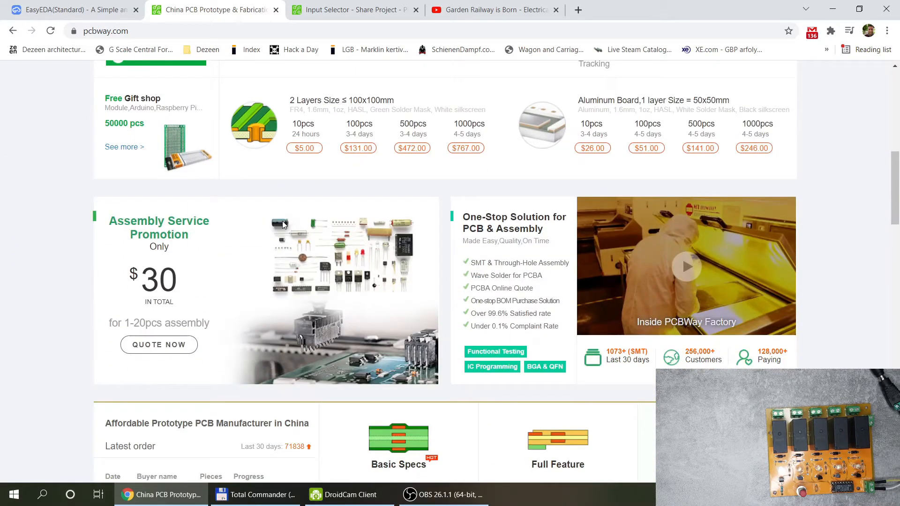
Scroll through the shared Input Selector project's description and notes down to the BOM.
{"action": "left_click", "coordinate": [351, 10]}
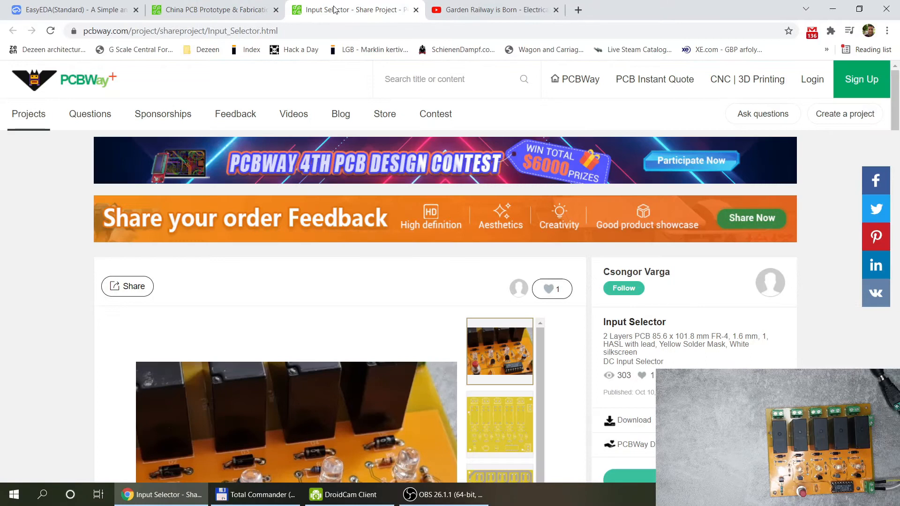
{"action": "scroll", "scroll_direction": "down", "scroll_amount": 3}
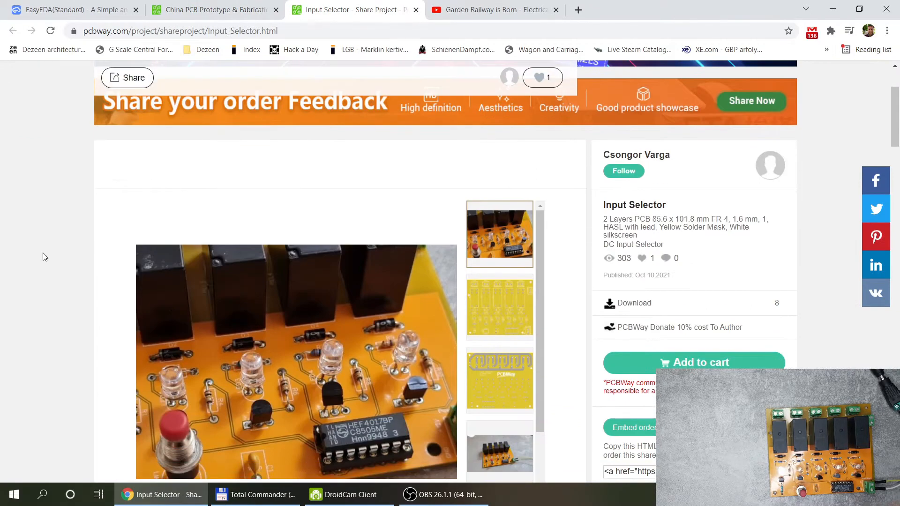
{"action": "scroll", "scroll_direction": "down", "scroll_amount": 3}
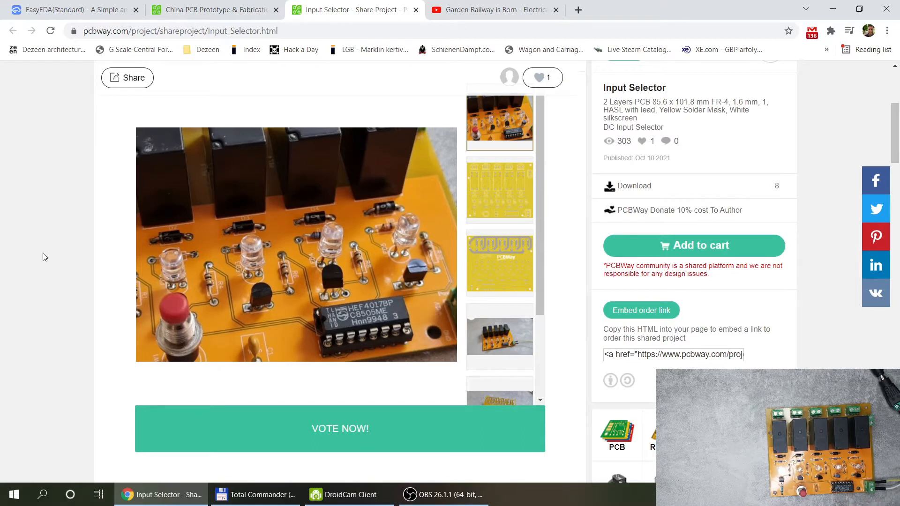
{"action": "mouse_move", "coordinate": [676, 258]}
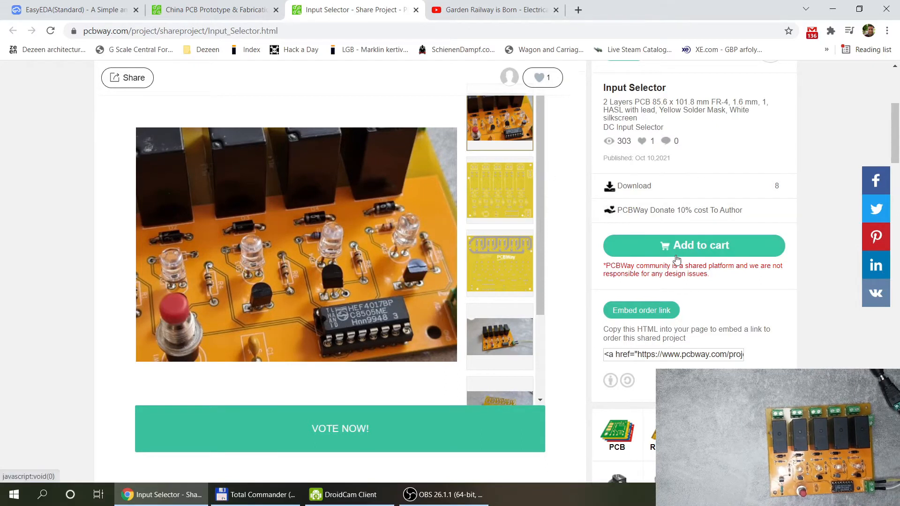
{"action": "scroll", "scroll_direction": "down", "scroll_amount": 3}
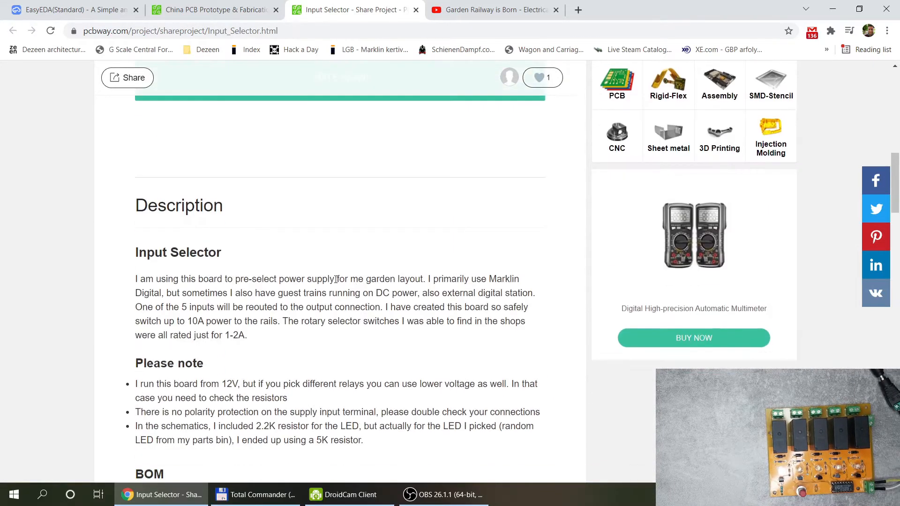
{"action": "scroll", "scroll_direction": "down", "scroll_amount": 3}
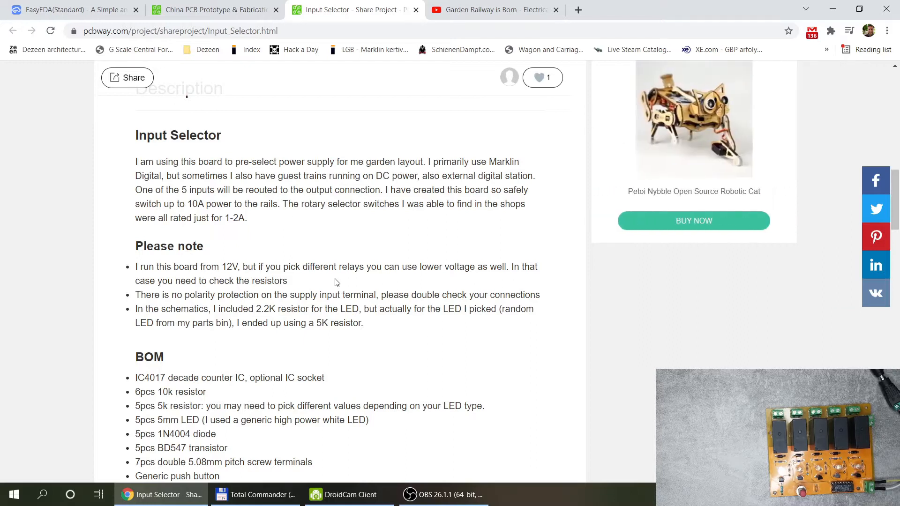
{"action": "scroll", "scroll_direction": "down", "scroll_amount": 3}
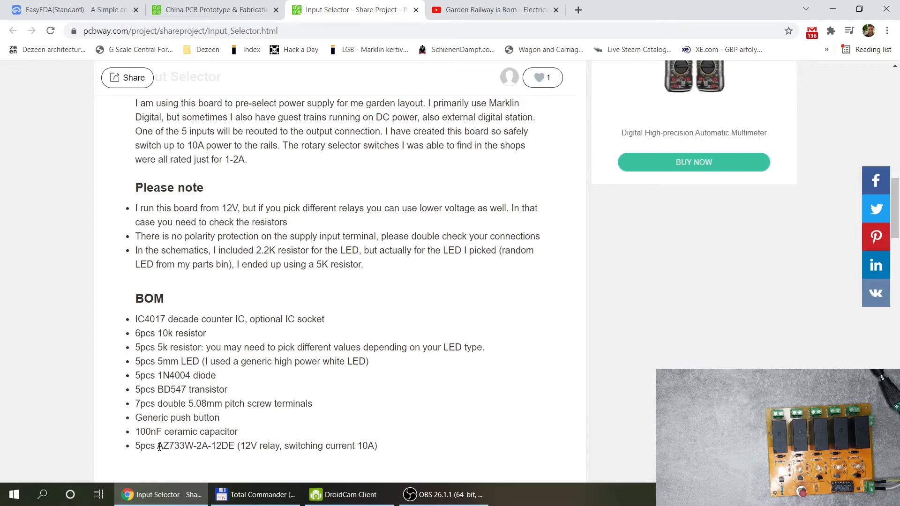
{"action": "mouse_move", "coordinate": [159, 455]}
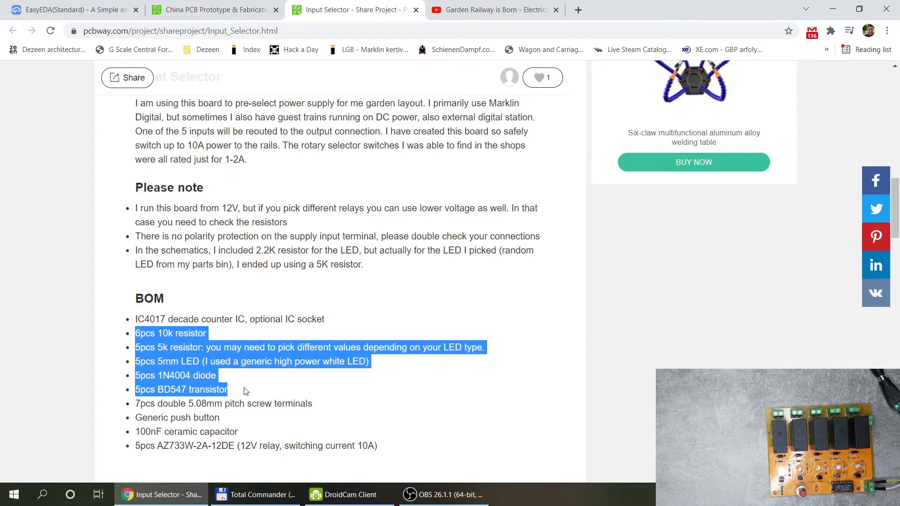
Select relay part number AZ733W-2A-12DE in the BOM and scroll to the downloads.
{"action": "left_click", "coordinate": [196, 458]}
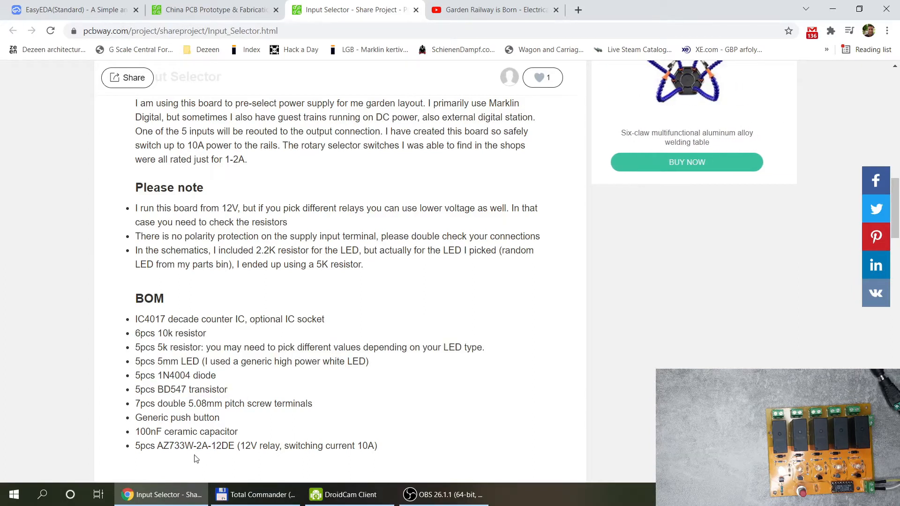
{"action": "double_click", "coordinate": [191, 446]}
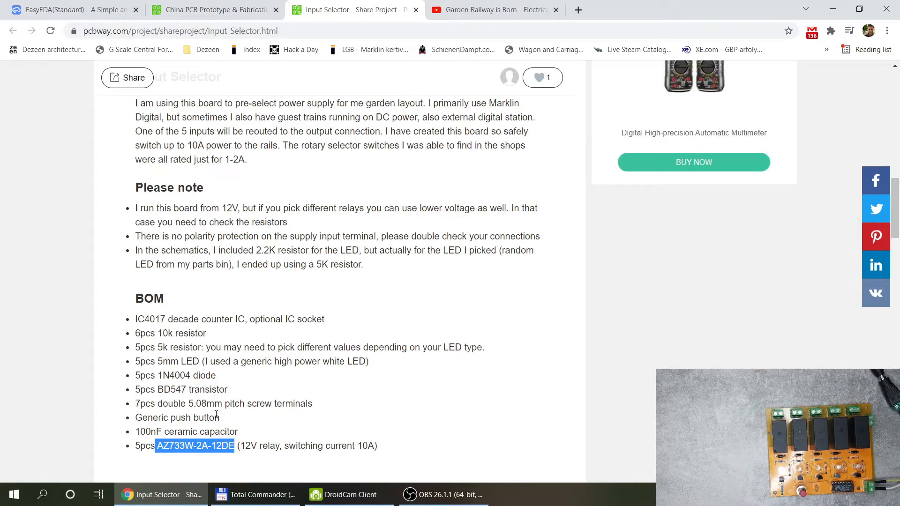
{"action": "scroll", "scroll_direction": "down", "scroll_amount": 3}
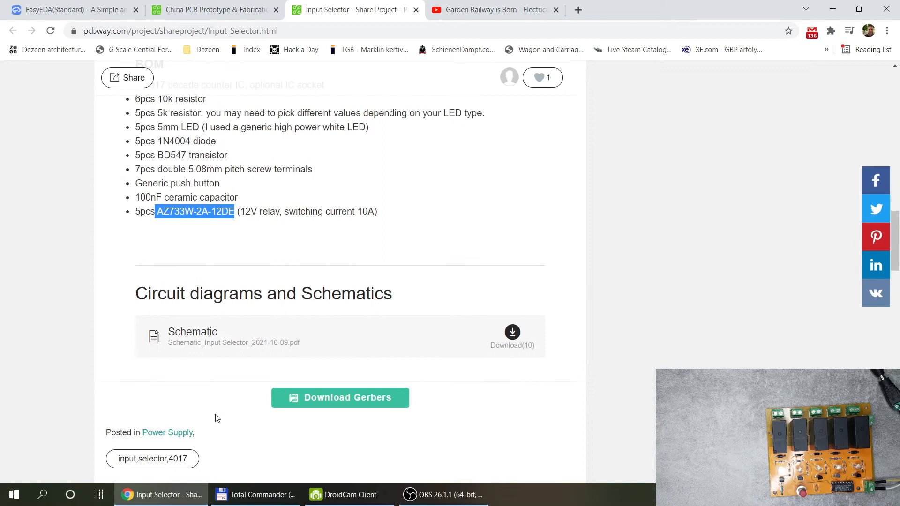
{"action": "scroll", "scroll_direction": "up", "scroll_amount": 3}
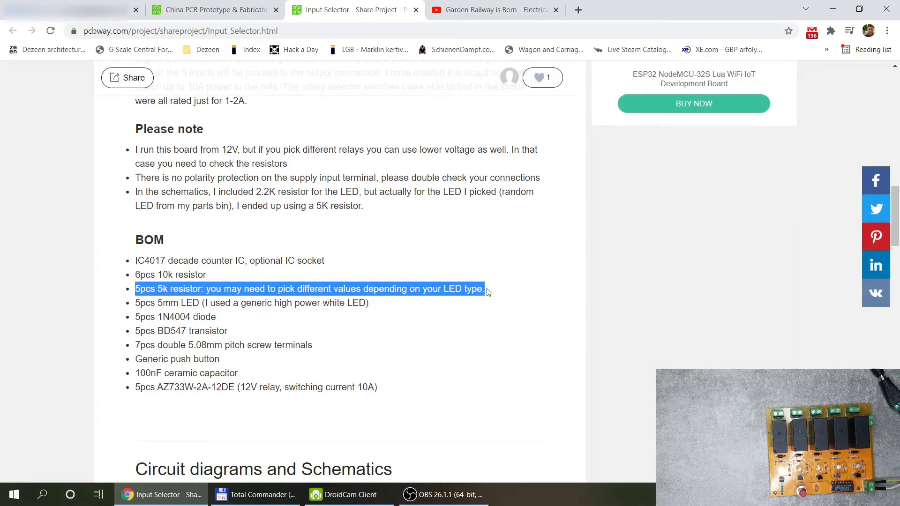
{"action": "scroll", "scroll_direction": "down", "scroll_amount": 3}
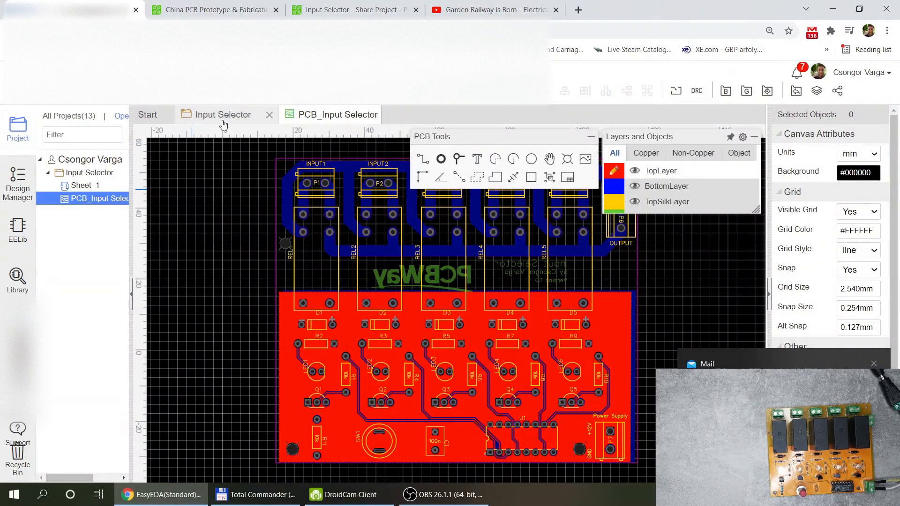
View the Input Selector schematic, then show properties of the 3 mm REL1_6 bottom track.
{"action": "left_click", "coordinate": [85, 185]}
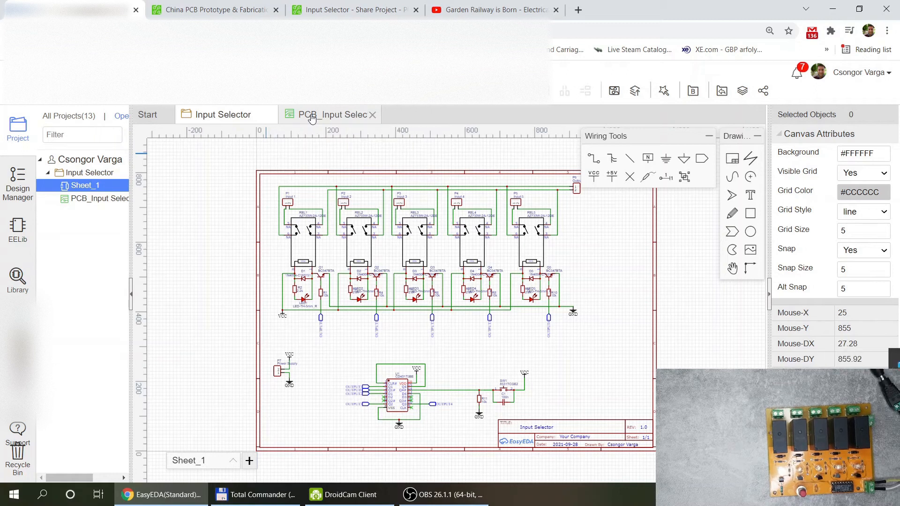
{"action": "left_click", "coordinate": [331, 114]}
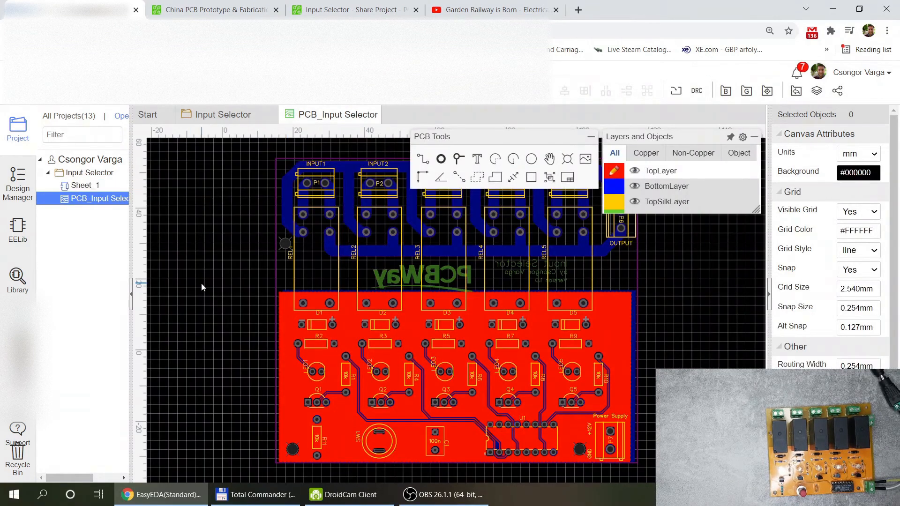
{"action": "mouse_move", "coordinate": [263, 163]}
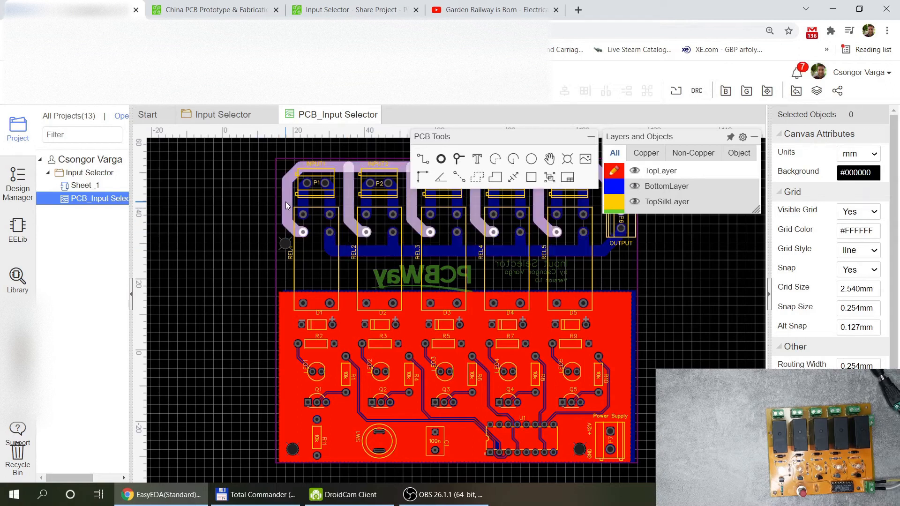
{"action": "left_click", "coordinate": [292, 201]}
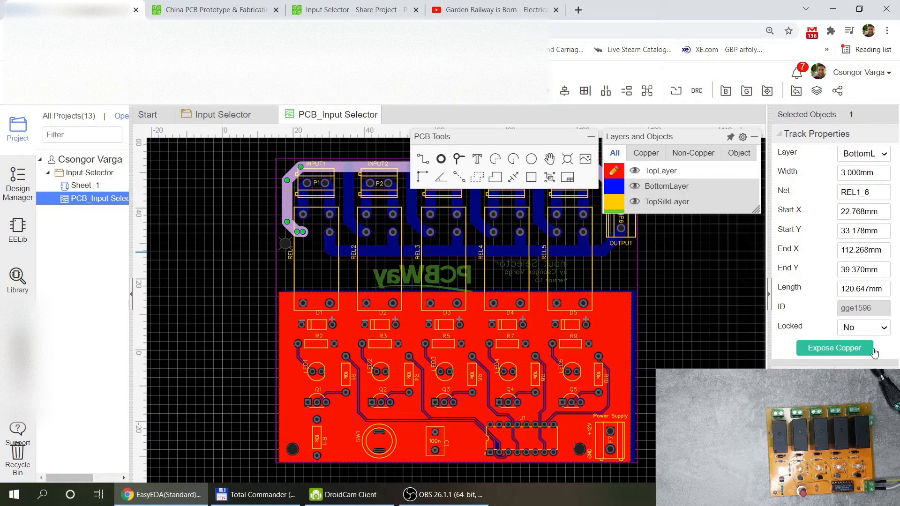
{"action": "mouse_move", "coordinate": [763, 348]}
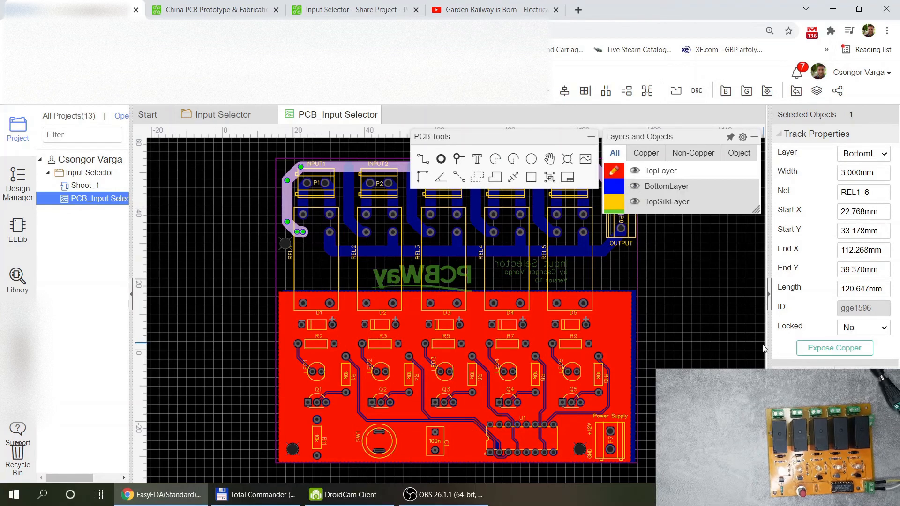
{"action": "mouse_move", "coordinate": [703, 320]}
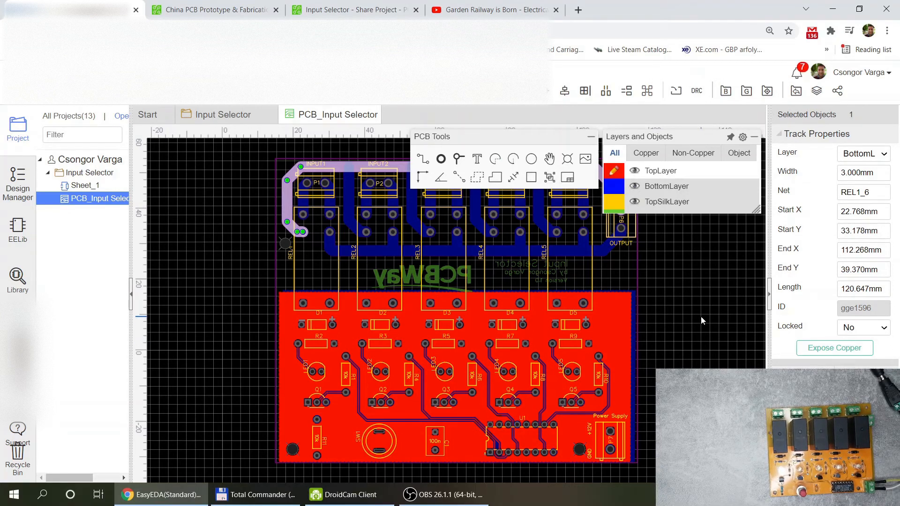